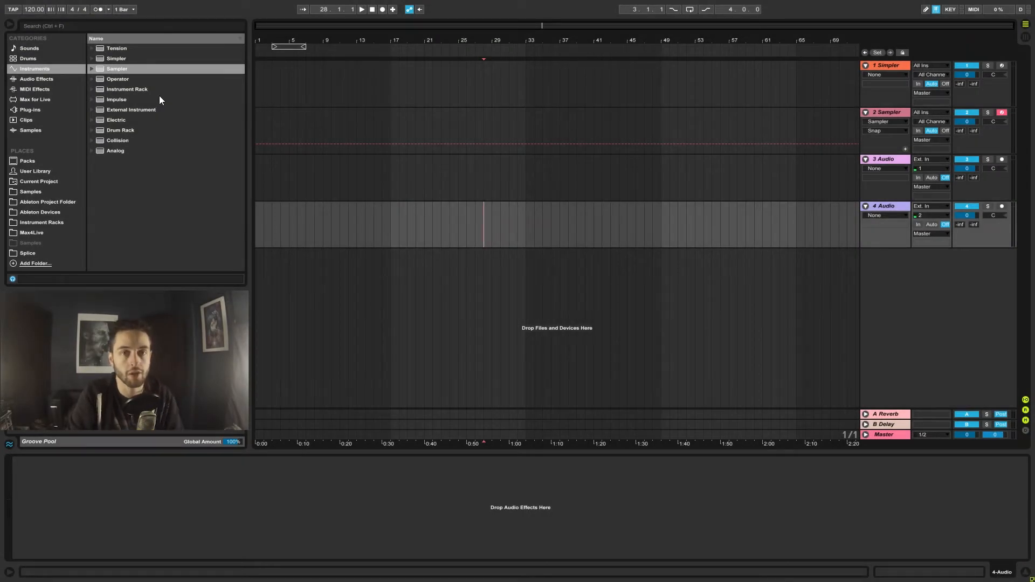
{"action": "mouse_move", "coordinate": [116, 78]}
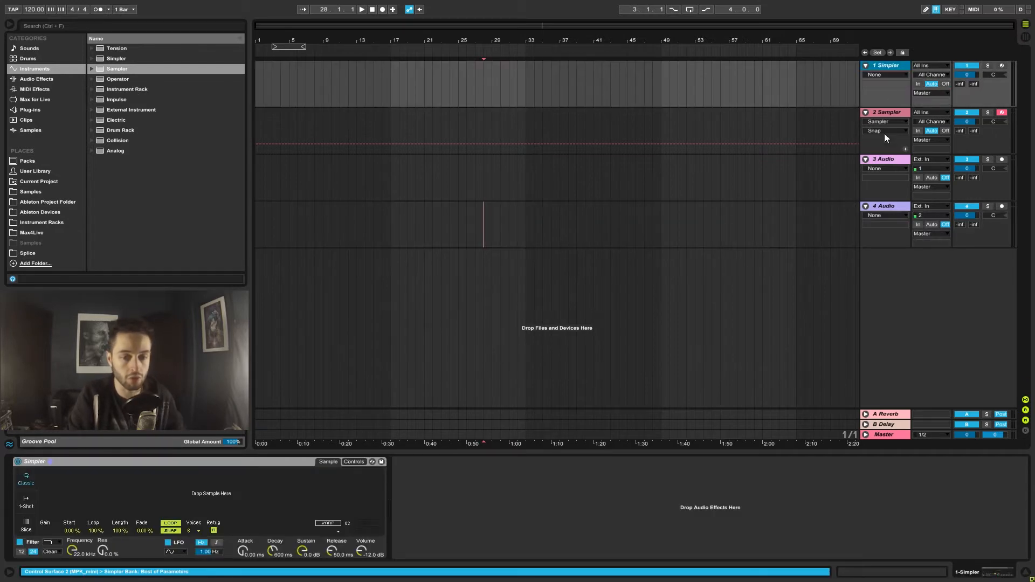
Create a new Live Set with a MIDI track holding an empty Sampler.
{"action": "left_click", "coordinate": [885, 159]}
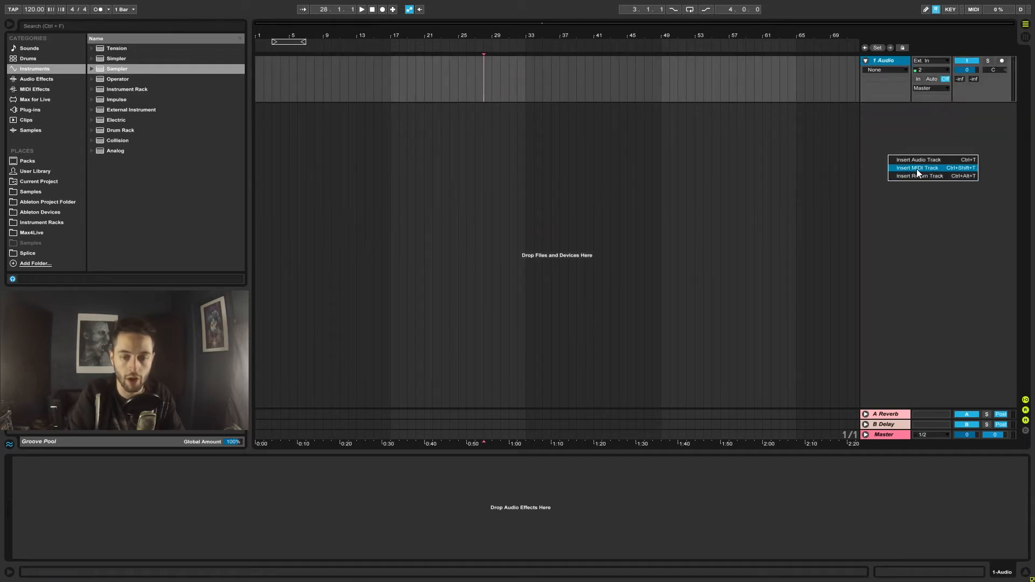
{"action": "left_click", "coordinate": [918, 167]}
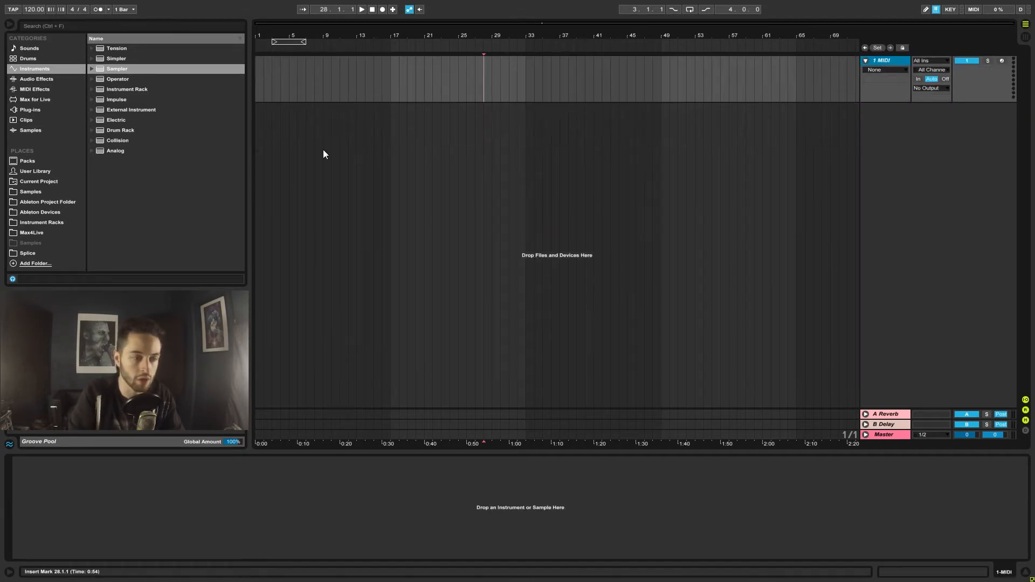
{"action": "left_click", "coordinate": [117, 68]}
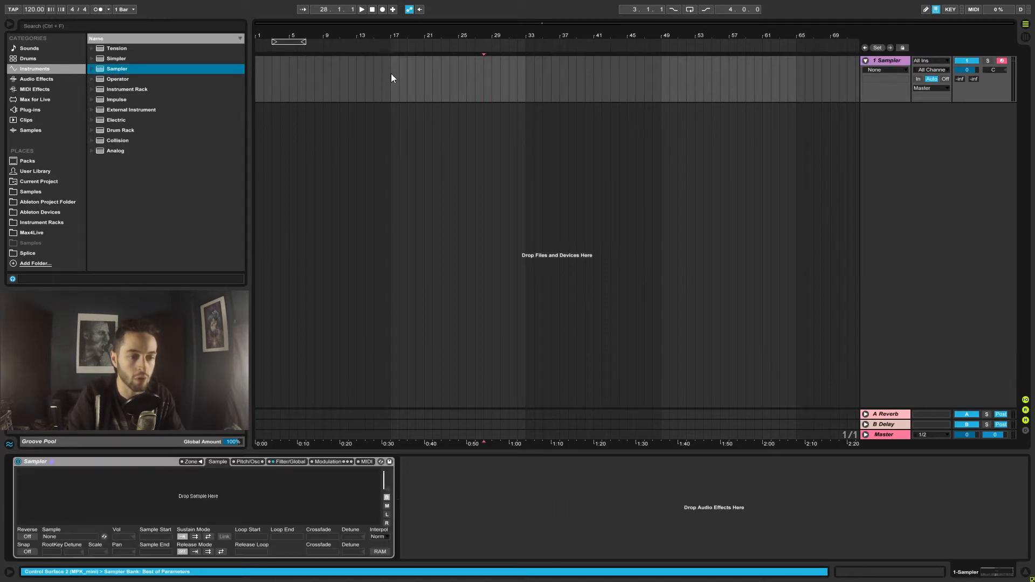
{"action": "mouse_move", "coordinate": [317, 519]}
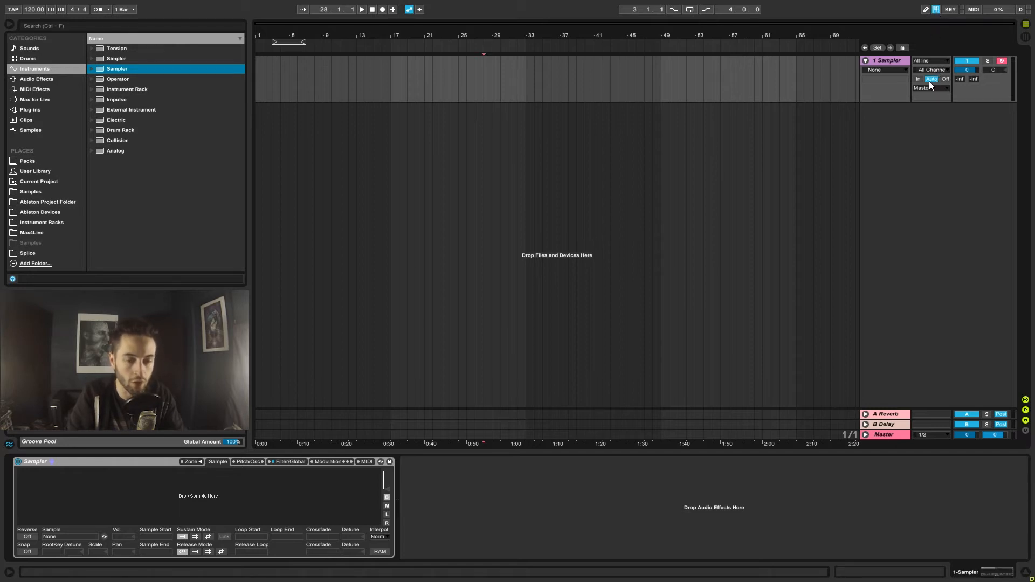
{"action": "mouse_move", "coordinate": [911, 96]}
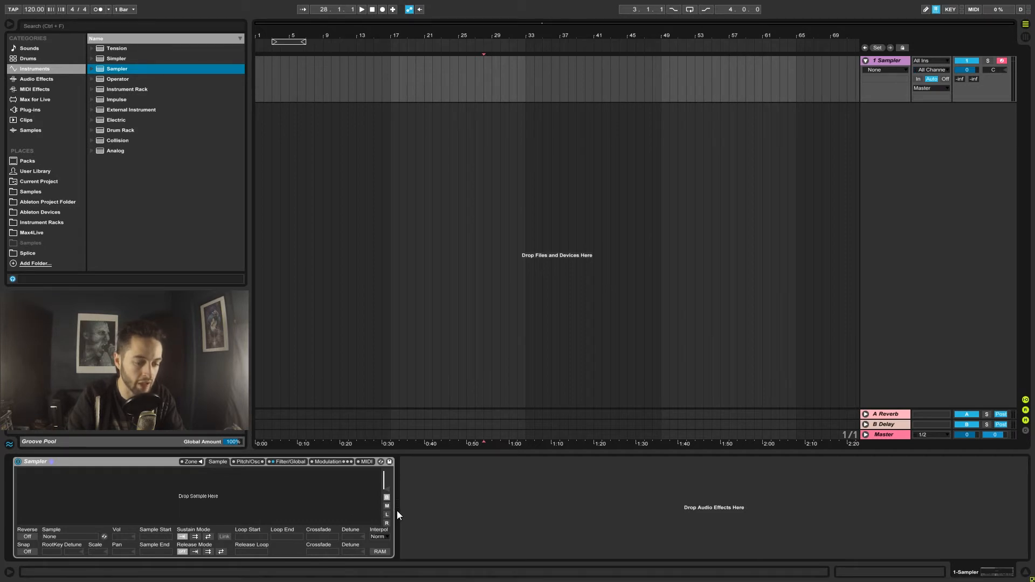
{"action": "mouse_move", "coordinate": [308, 498]}
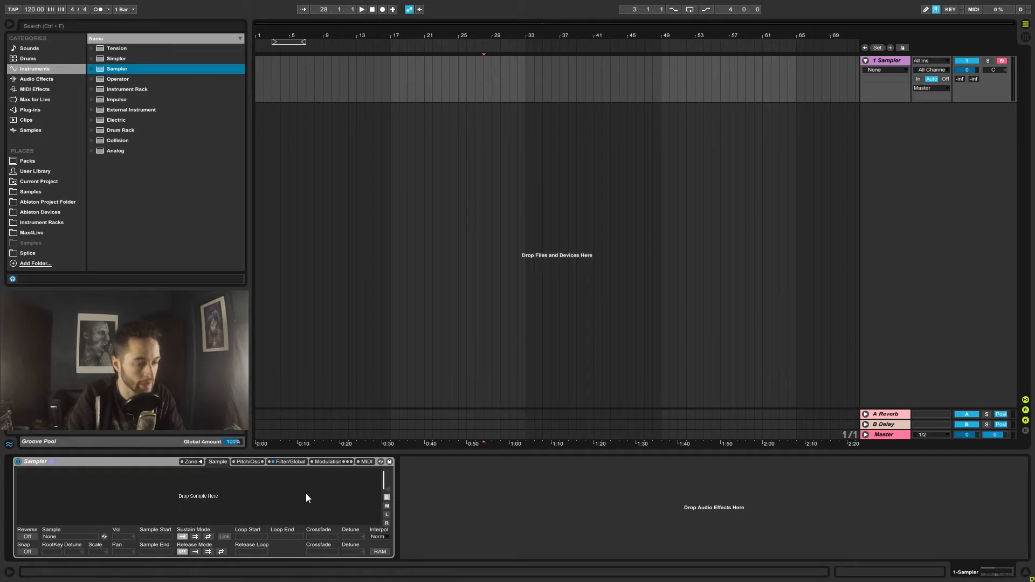
{"action": "mouse_move", "coordinate": [292, 495]}
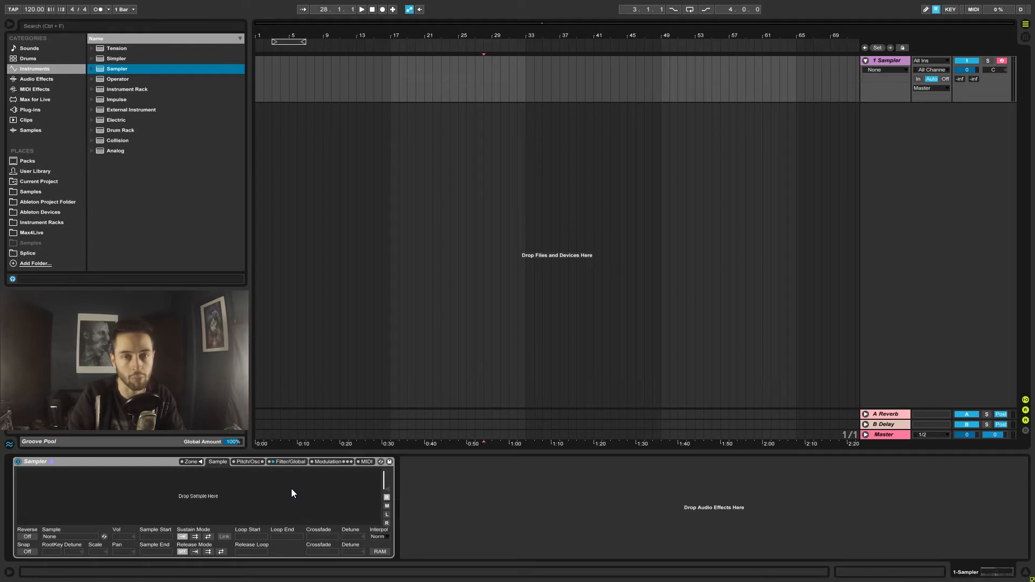
{"action": "mouse_move", "coordinate": [78, 251]}
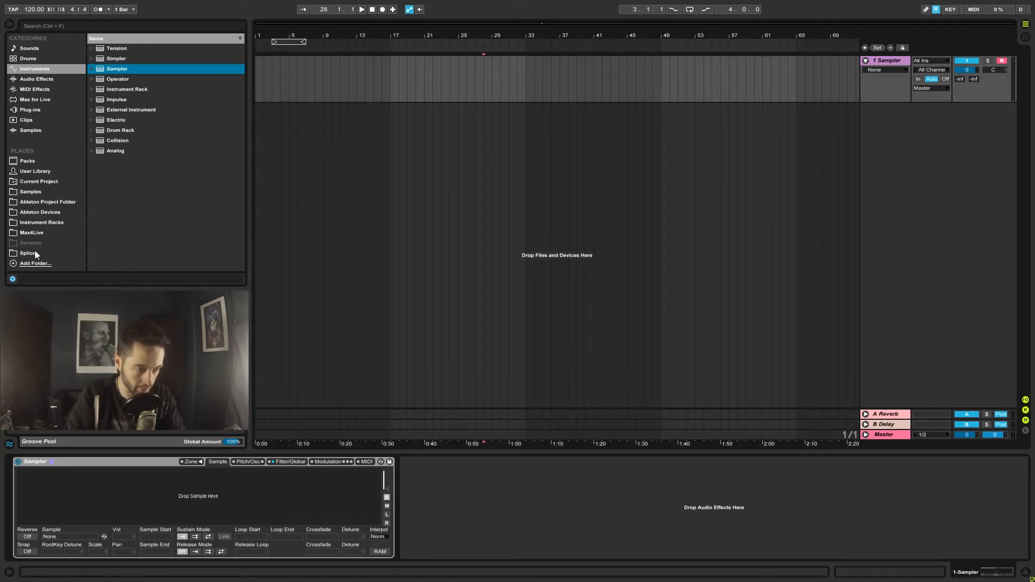
Browse Splice Samples to Siren by Veela > Tones and select Siren_Tones_Aah_G.wav.
{"action": "left_click", "coordinate": [27, 253]}
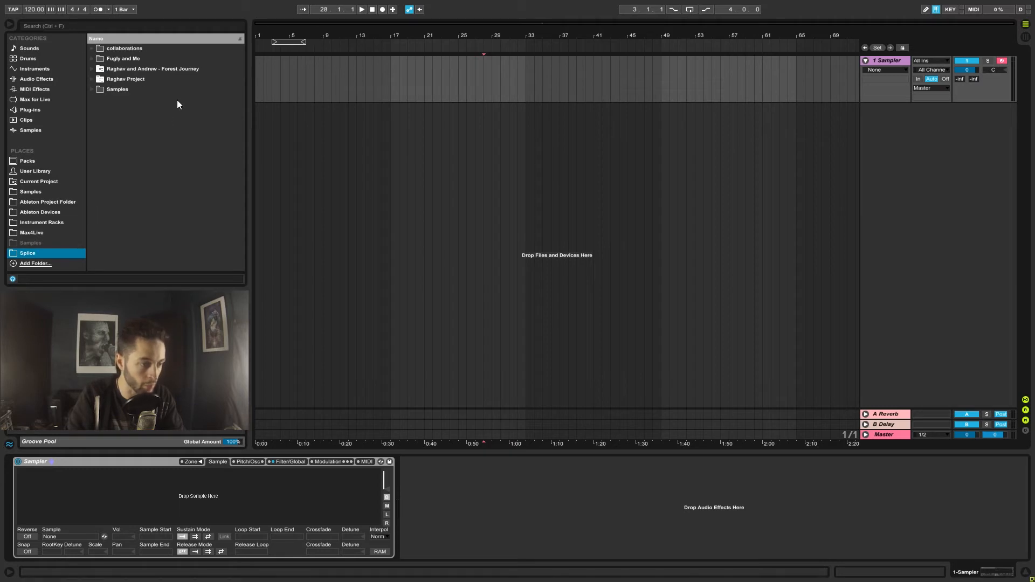
{"action": "mouse_move", "coordinate": [92, 94]}
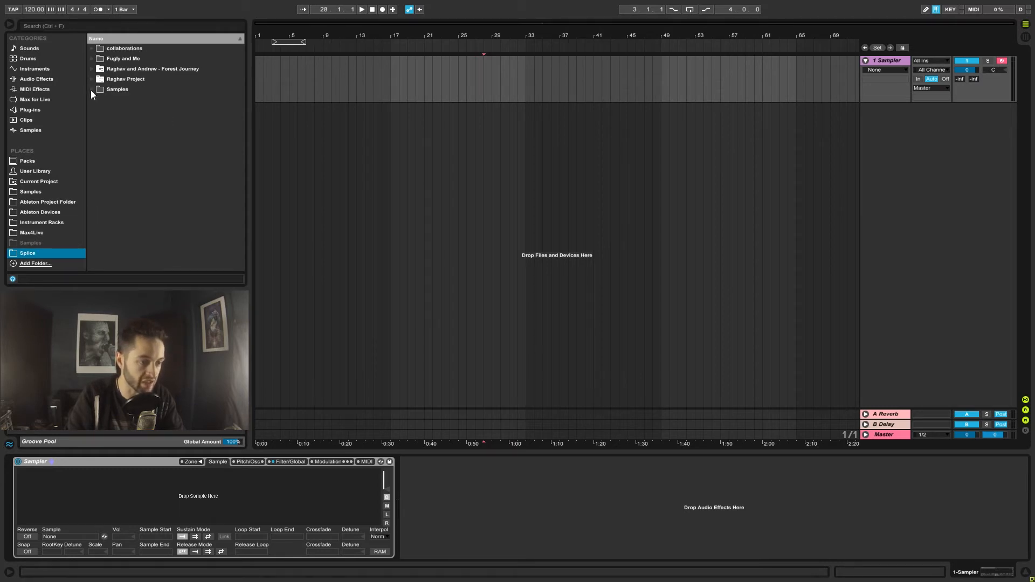
{"action": "left_click", "coordinate": [93, 100]}
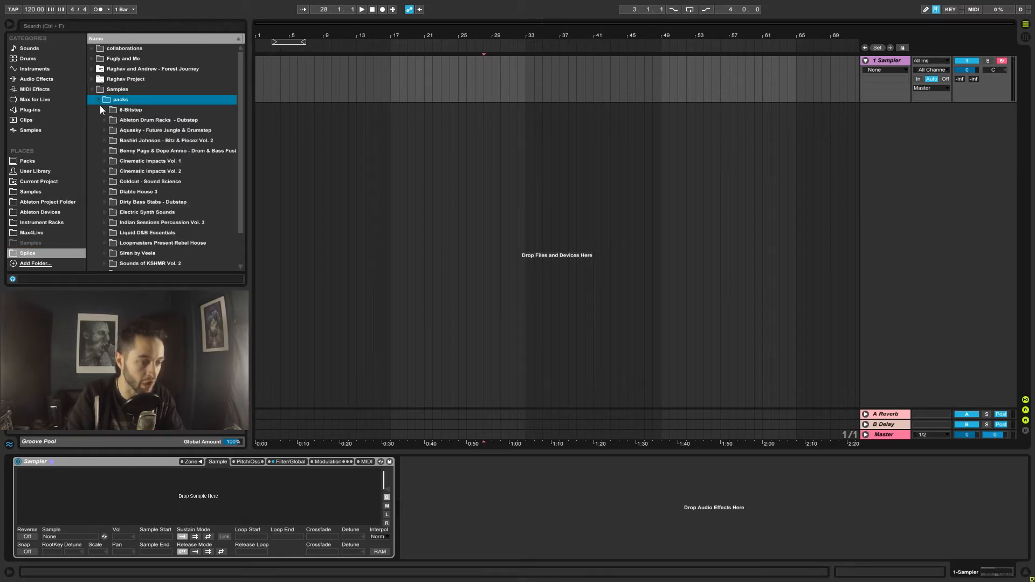
{"action": "scroll", "scroll_direction": "down", "scroll_amount": 3}
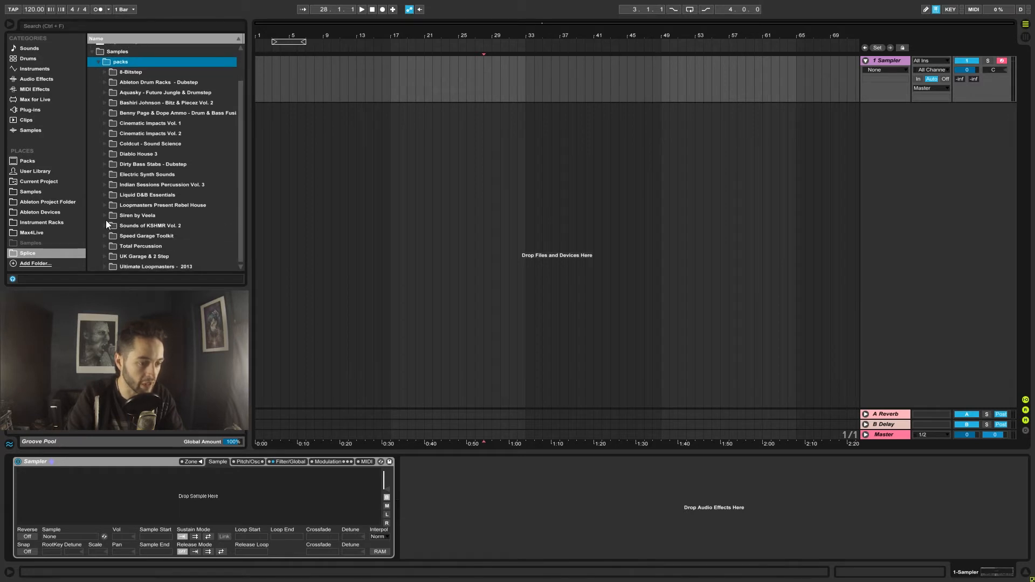
{"action": "left_click", "coordinate": [137, 215]}
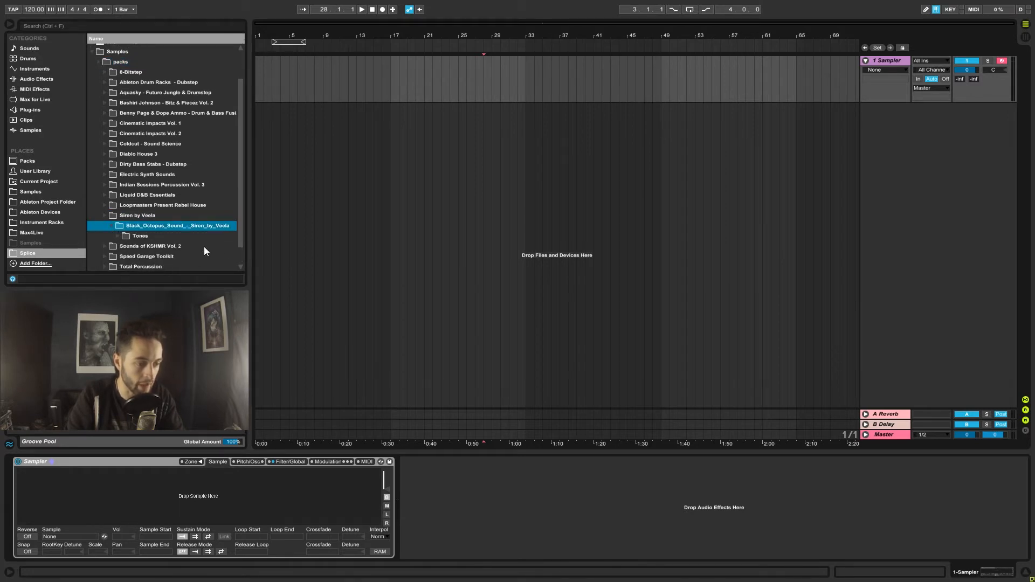
{"action": "left_click", "coordinate": [112, 235]}
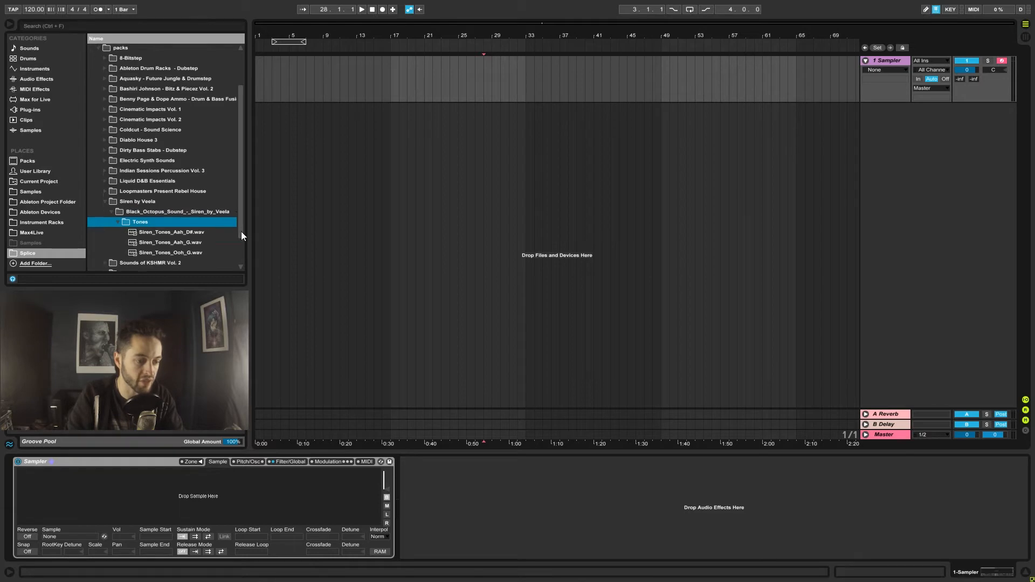
{"action": "left_click", "coordinate": [170, 220]}
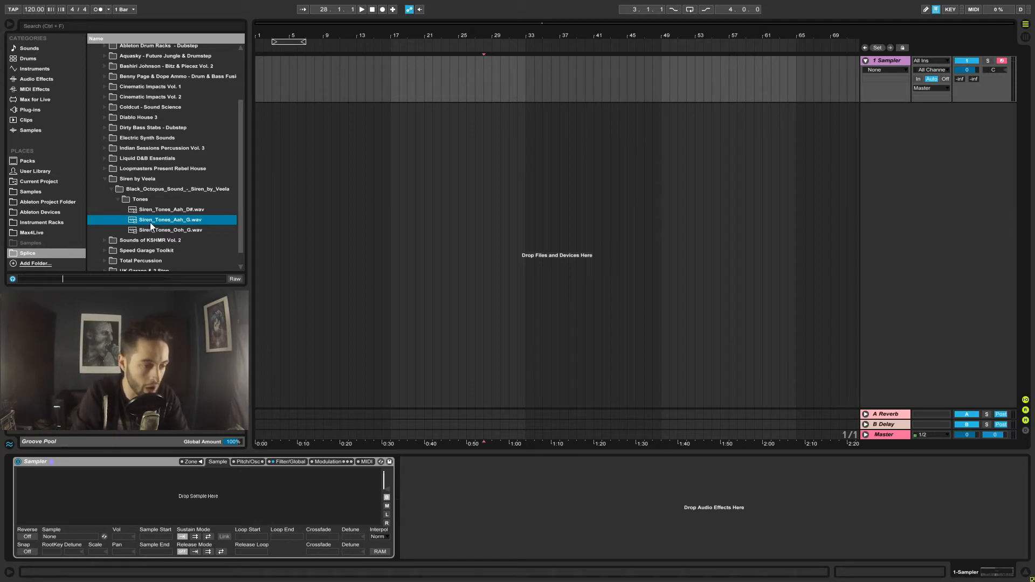
Load Siren_Tones_Aah_G.wav from the browser into the Sampler.
{"action": "double_click", "coordinate": [170, 220]}
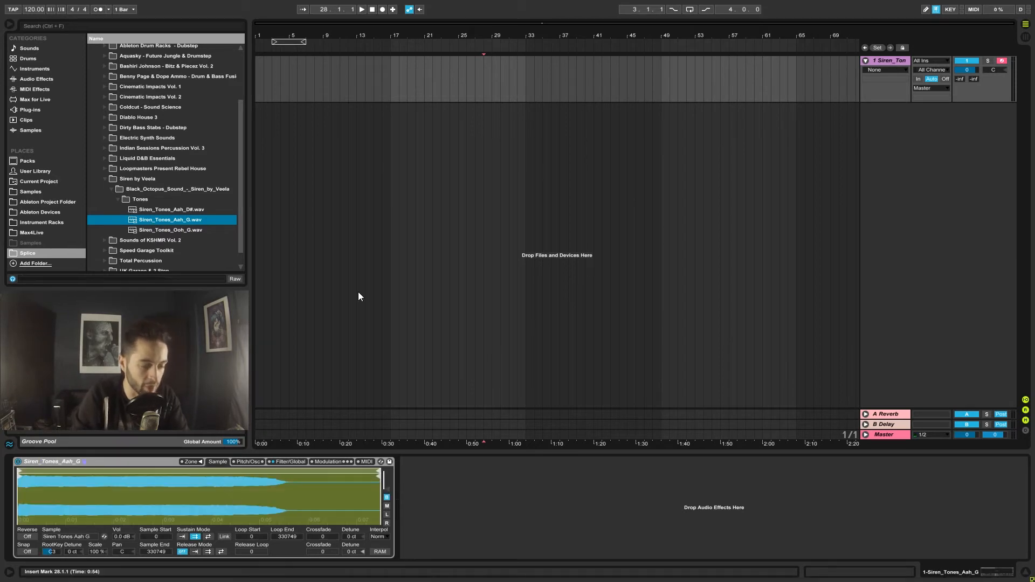
{"action": "mouse_move", "coordinate": [242, 508]}
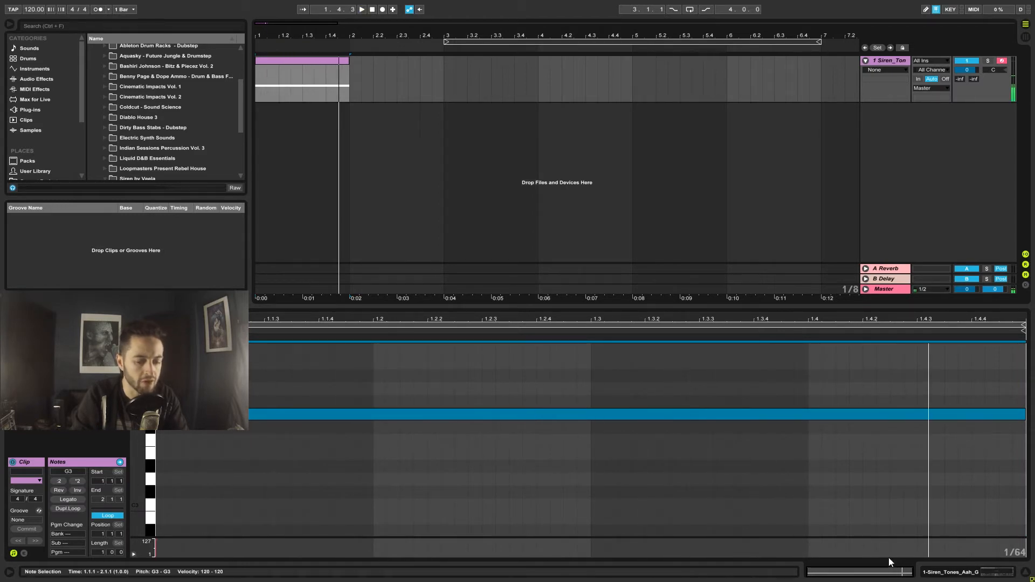
Bring the Siren_Tones_Aah_G Sampler settings back into view.
{"action": "double_click", "coordinate": [170, 219]}
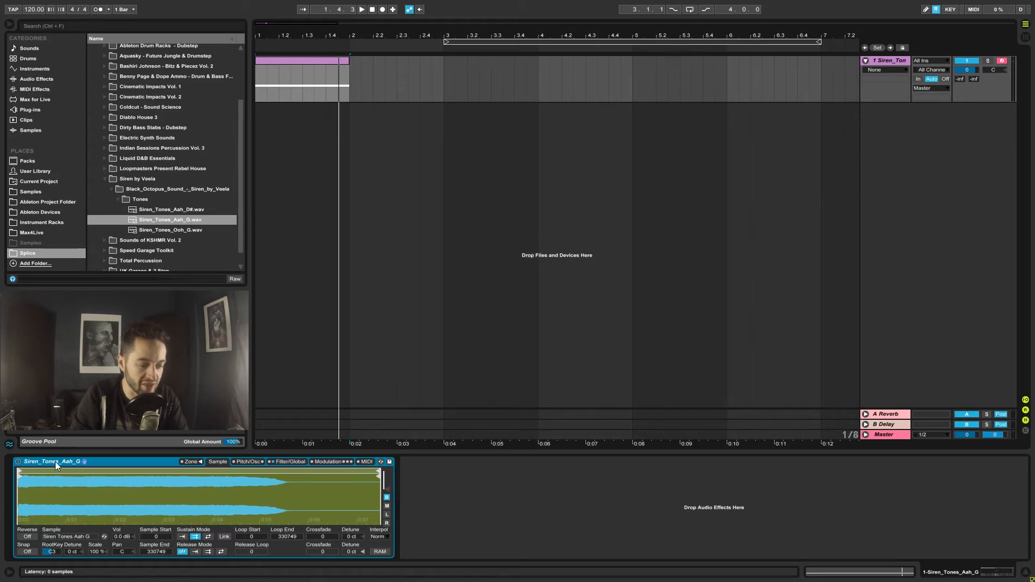
{"action": "mouse_move", "coordinate": [81, 464]}
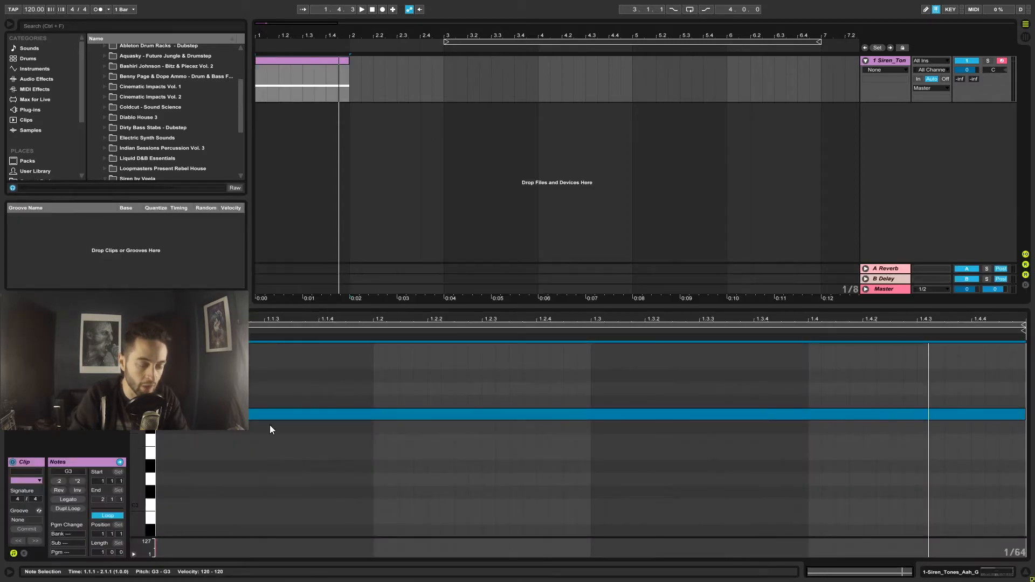
{"action": "mouse_move", "coordinate": [407, 396]}
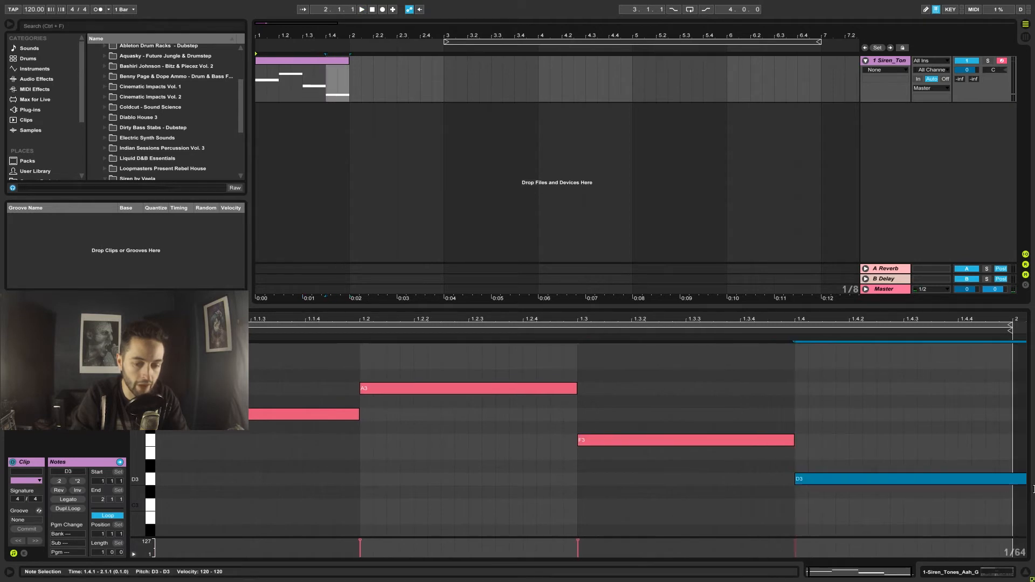
Play back the A3, F3, D3 melody clip on the vocal track.
{"action": "left_click", "coordinate": [361, 9]}
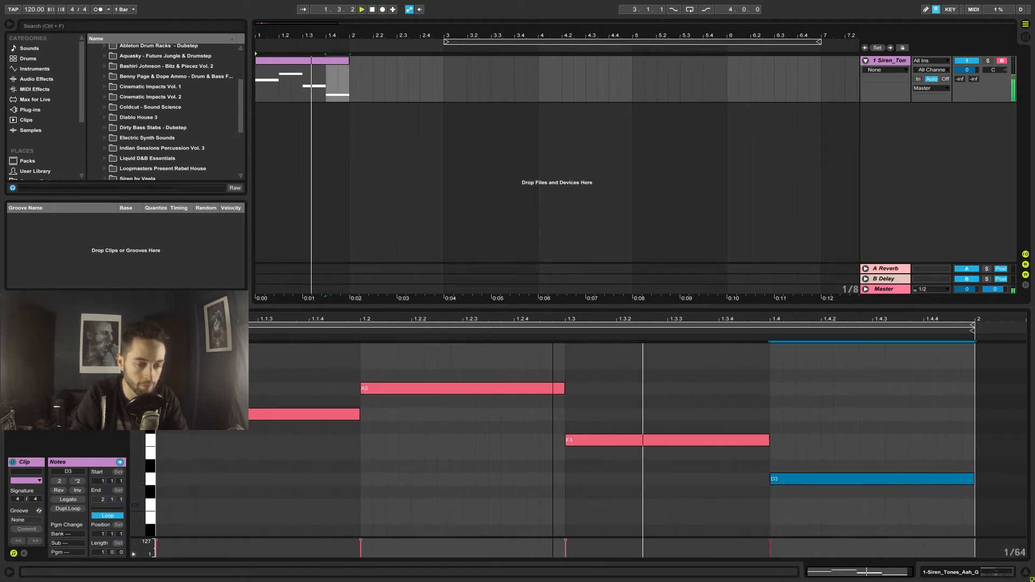
{"action": "left_click", "coordinate": [886, 479]}
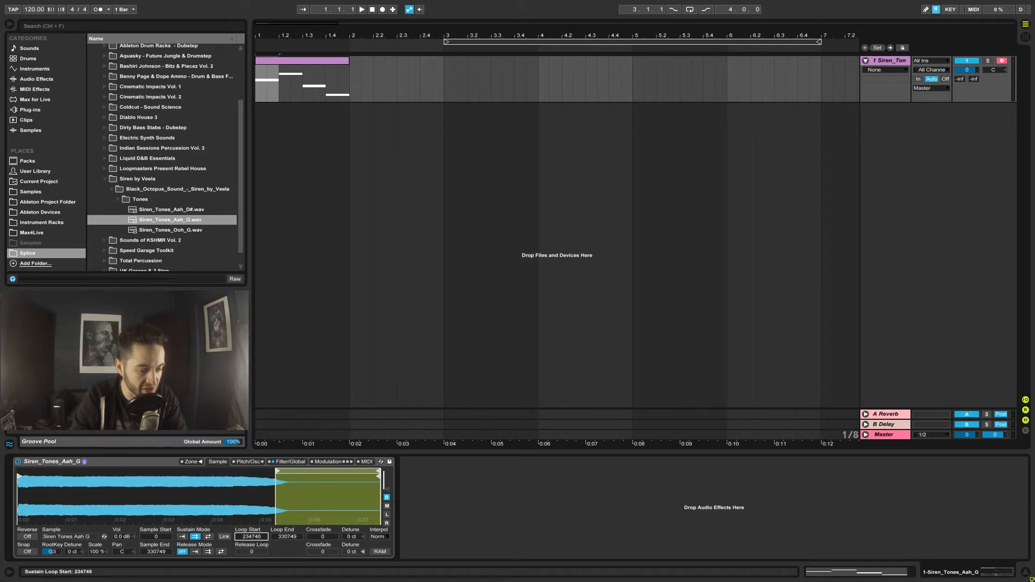
Reset Sampler's sample start and sustain loop start to 0.
{"action": "left_click", "coordinate": [363, 8]}
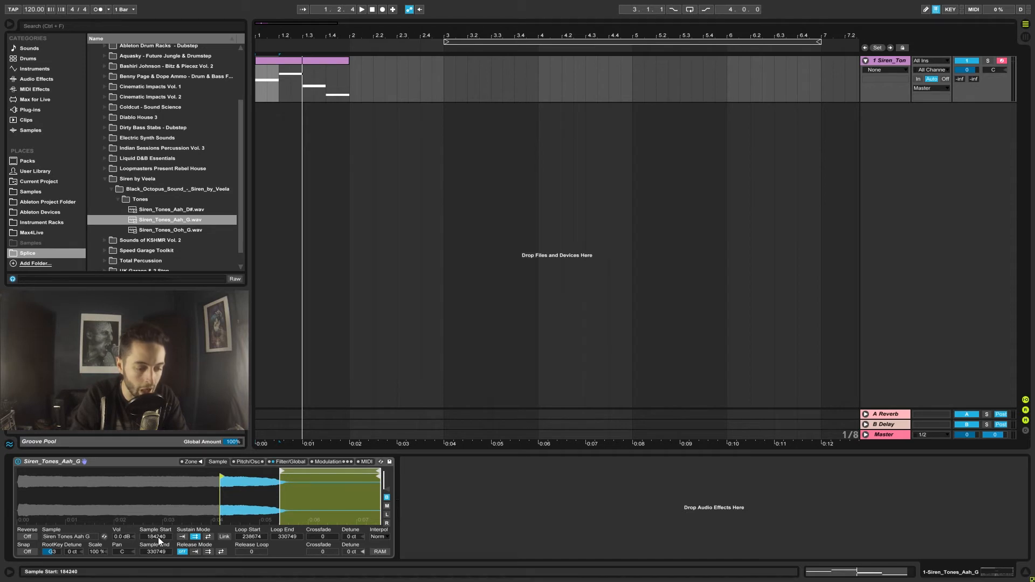
{"action": "left_click_drag", "start_coordinate": [157, 536], "coordinate": [157, 531]}
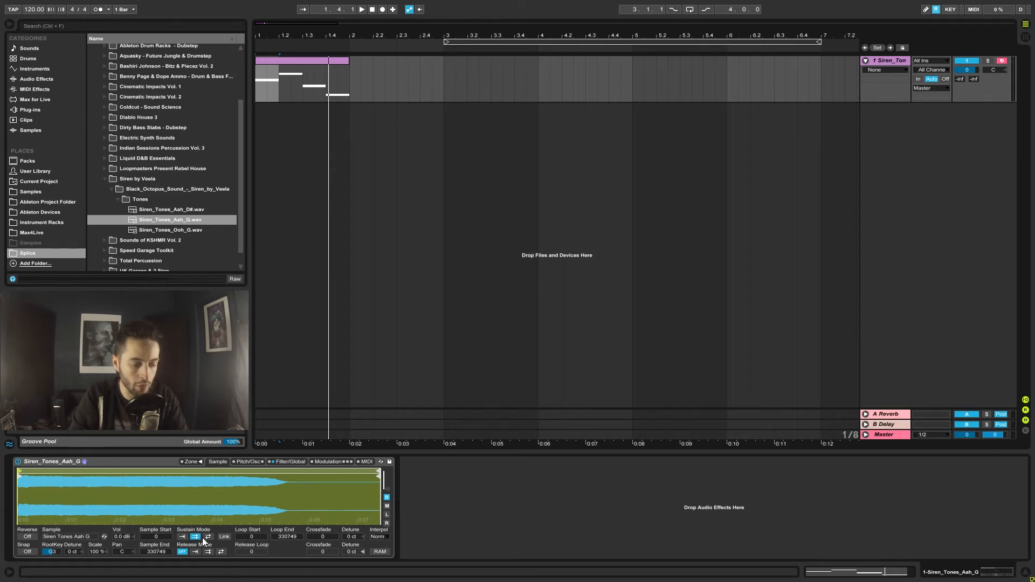
Enable Sustain Mode looping and move the loop to the 182862–211128 mid-sample section.
{"action": "left_click", "coordinate": [157, 514]}
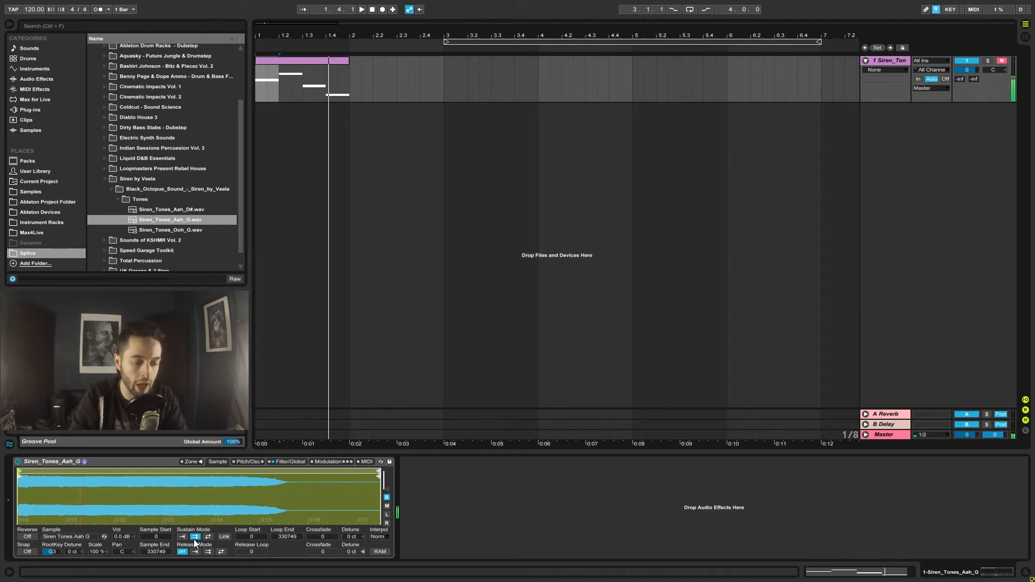
{"action": "left_click", "coordinate": [186, 536]}
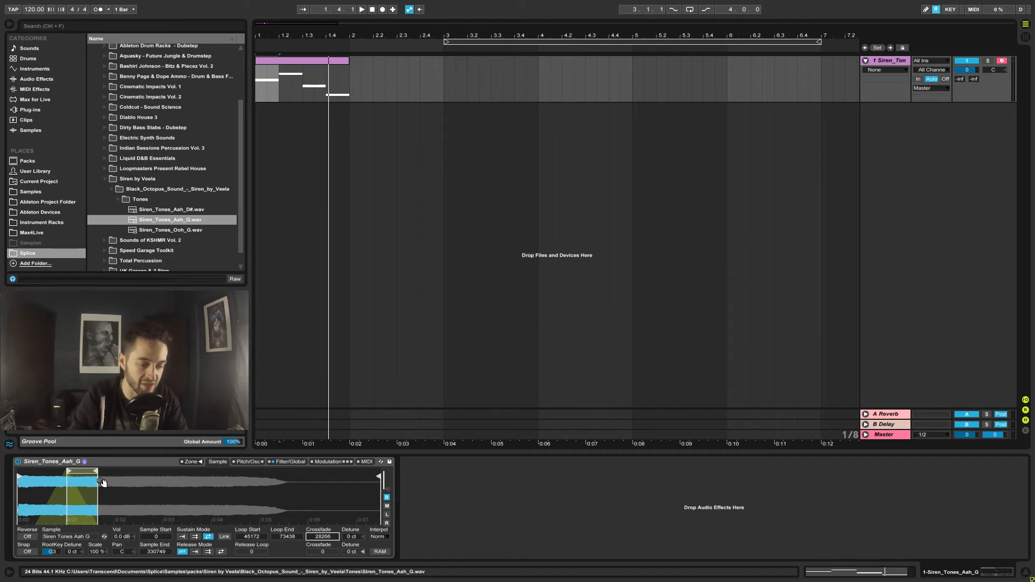
{"action": "left_click_drag", "start_coordinate": [99, 482], "coordinate": [277, 482]}
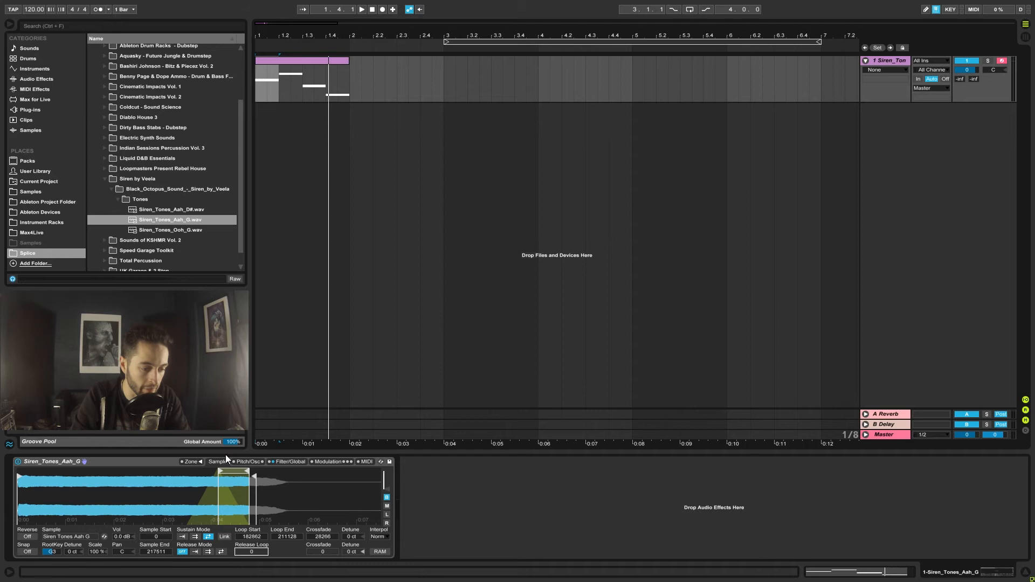
{"action": "left_click", "coordinate": [249, 462]}
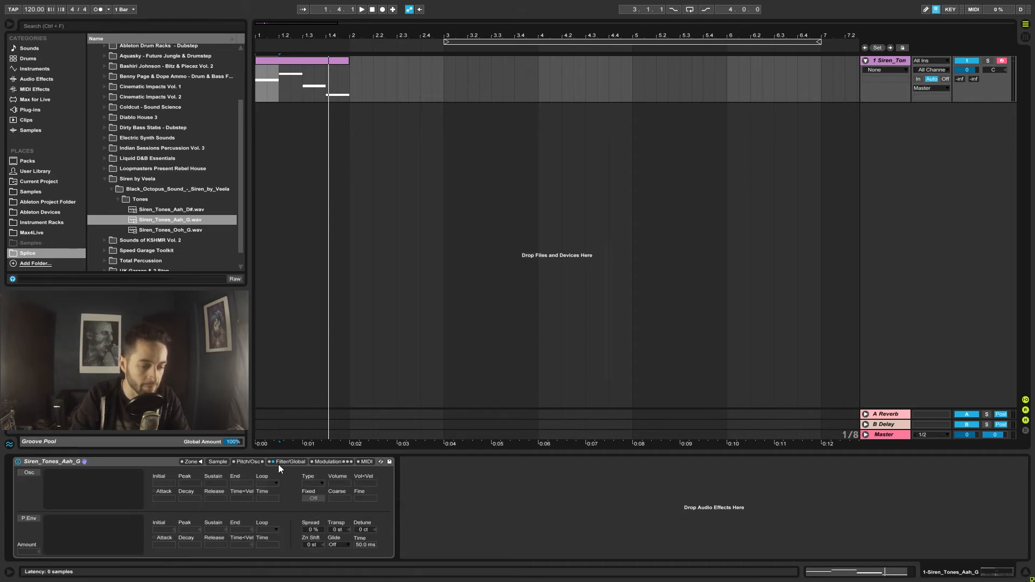
{"action": "left_click", "coordinate": [289, 461]}
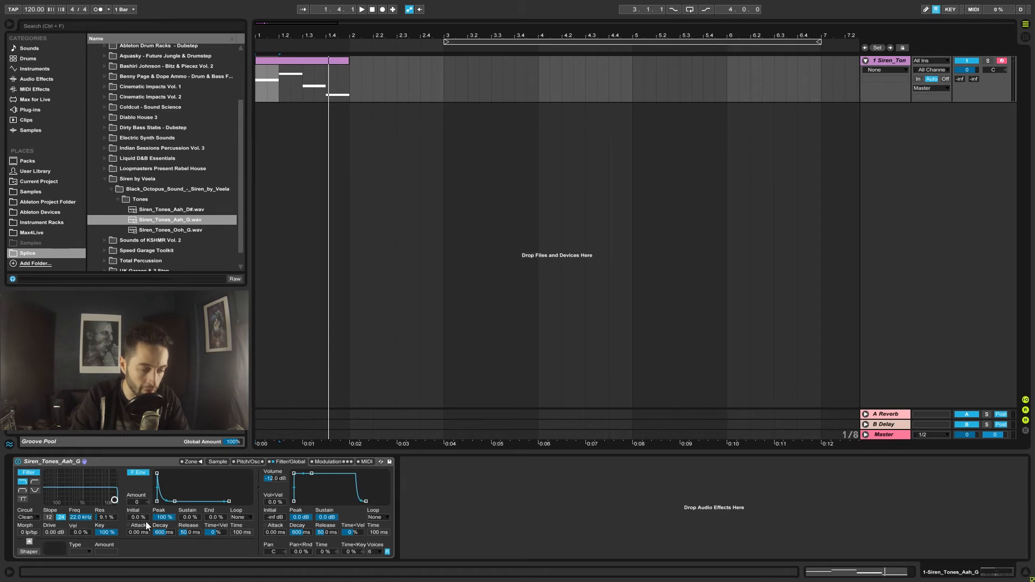
{"action": "left_click", "coordinate": [328, 462]}
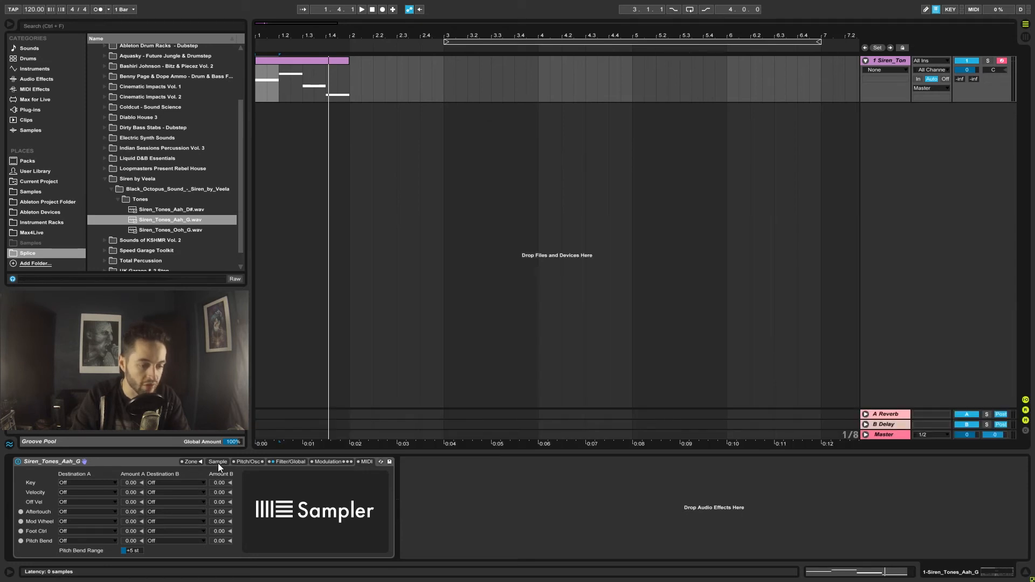
{"action": "left_click", "coordinate": [217, 462]}
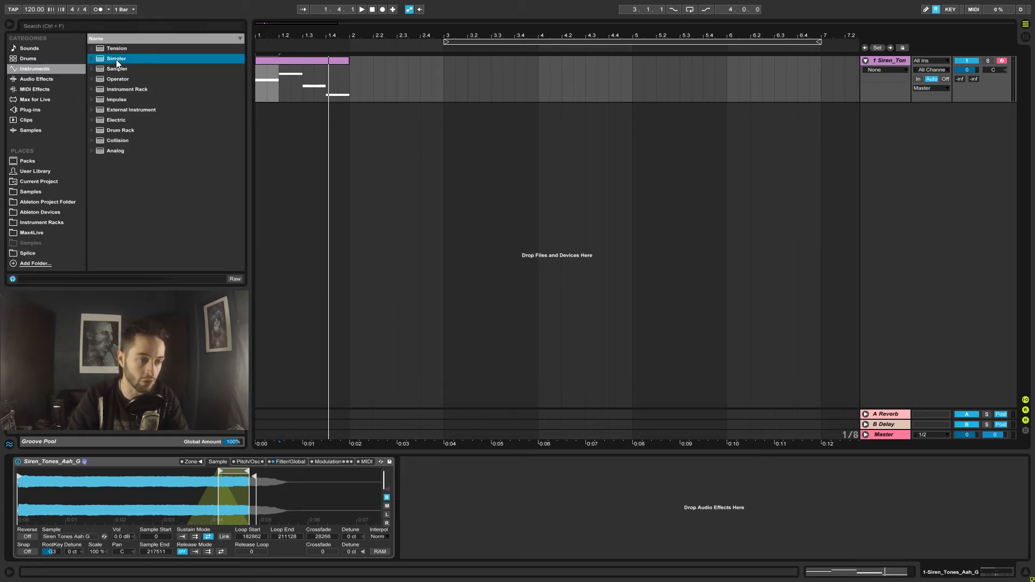
Add a Simpler MIDI track and open the RHS percussion loops folder.
{"action": "double_click", "coordinate": [117, 58]}
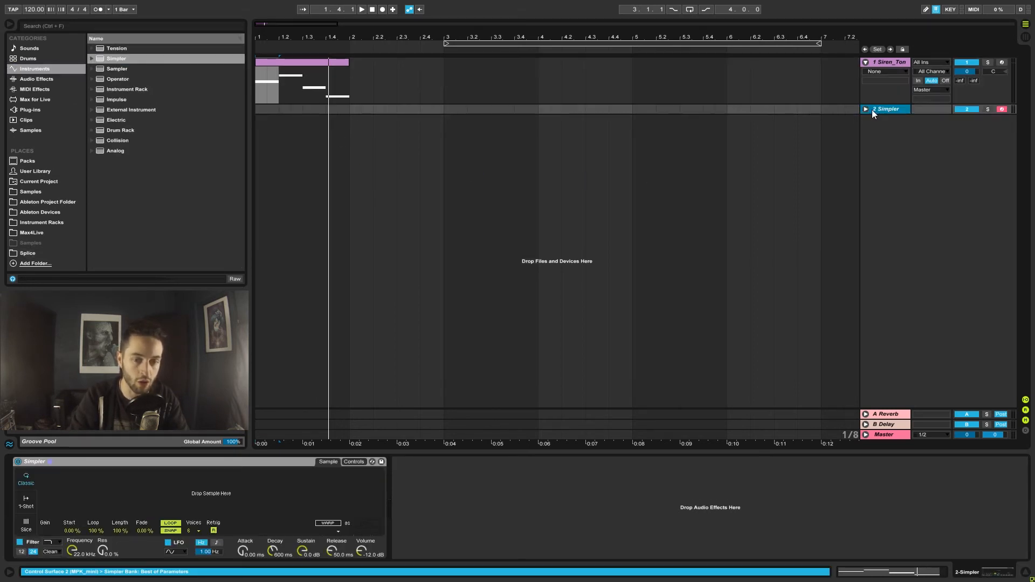
{"action": "left_click", "coordinate": [865, 109]}
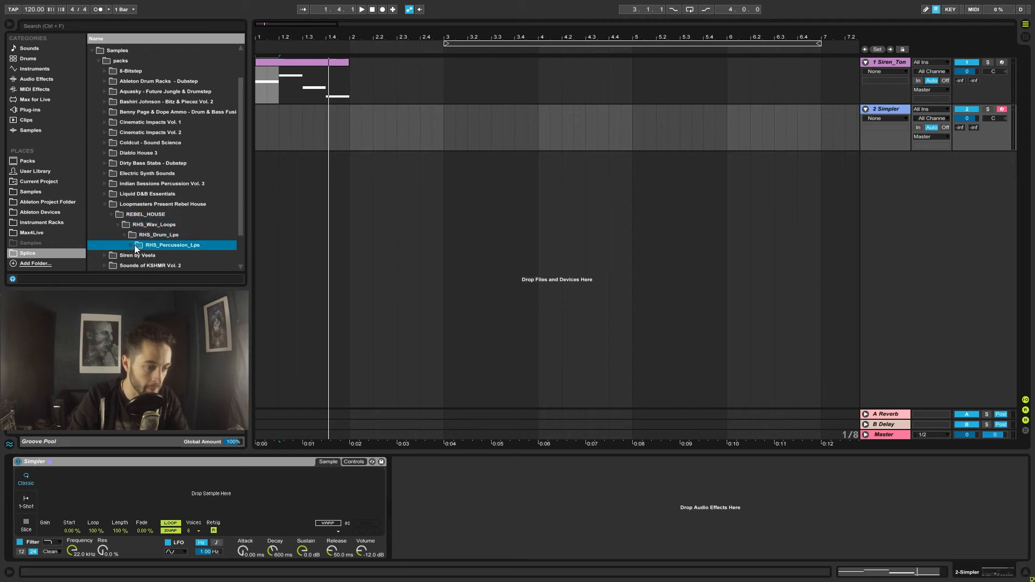
{"action": "left_click", "coordinate": [124, 245]}
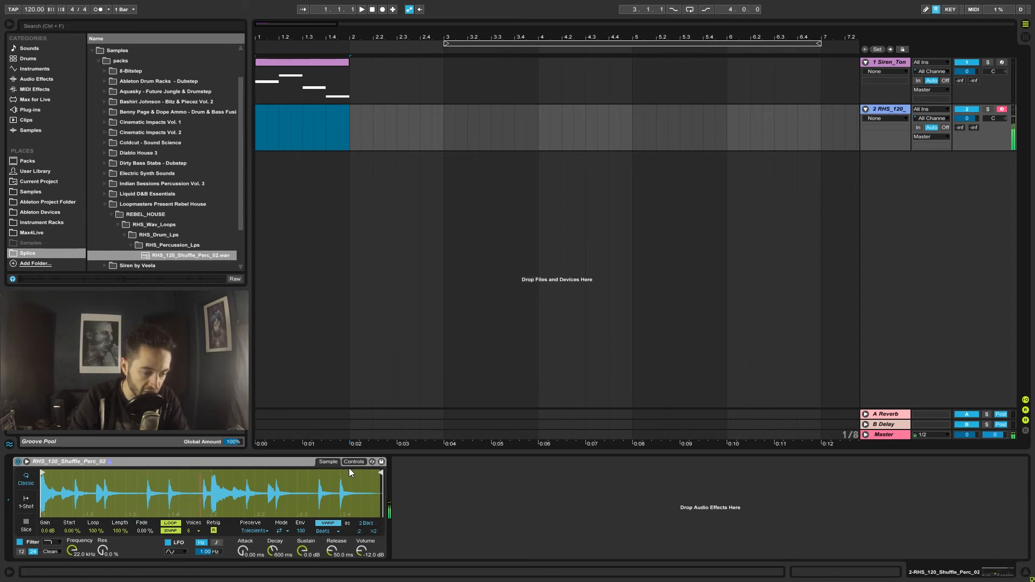
{"action": "left_click", "coordinate": [354, 461]}
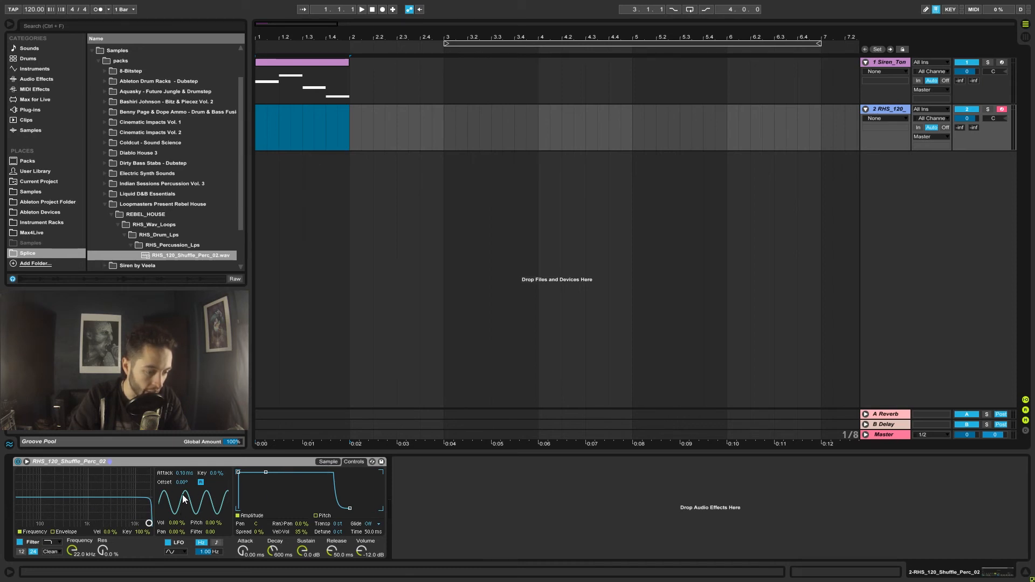
{"action": "mouse_move", "coordinate": [244, 501]}
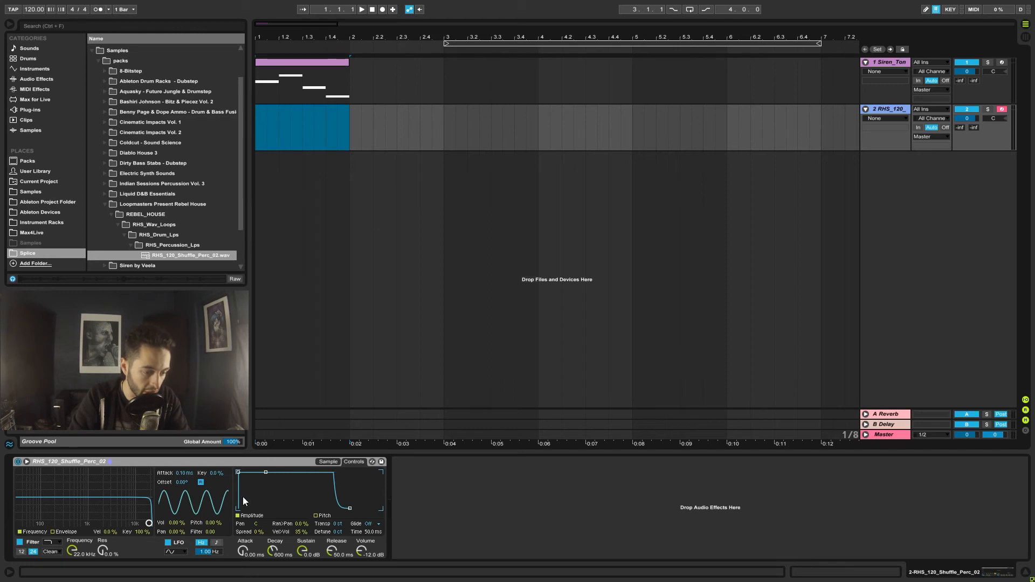
{"action": "left_click", "coordinate": [328, 462]}
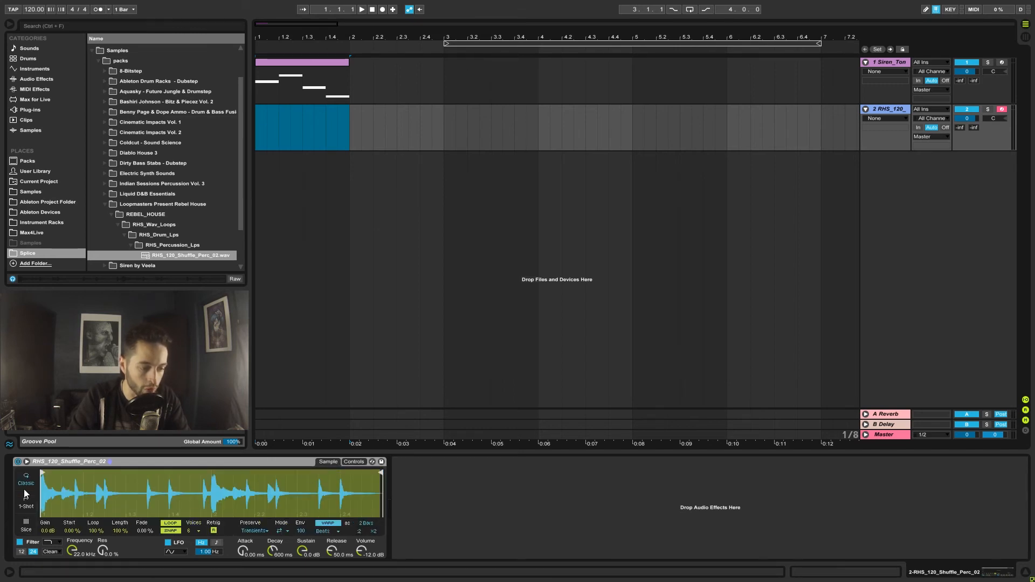
Put Simpler in Slice mode, check warp and envelope settings, and pick a slice voicing.
{"action": "left_click", "coordinate": [23, 506]}
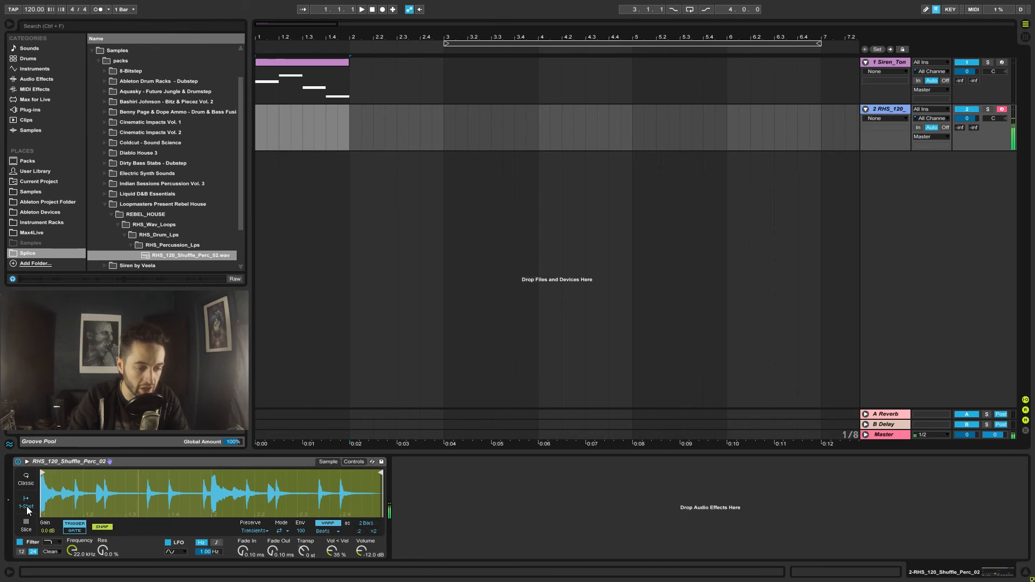
{"action": "mouse_move", "coordinate": [428, 498]}
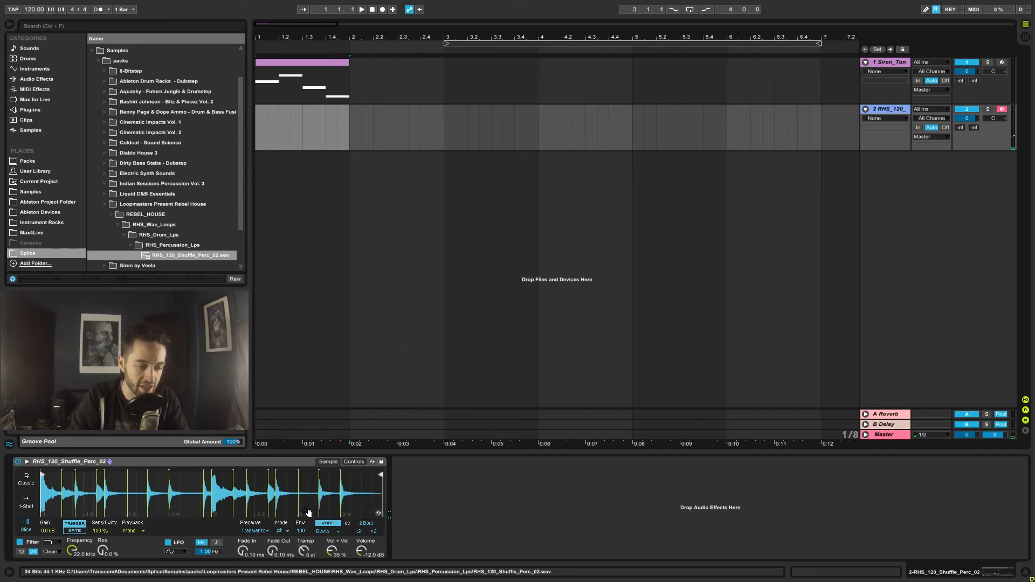
{"action": "left_click", "coordinate": [310, 510]}
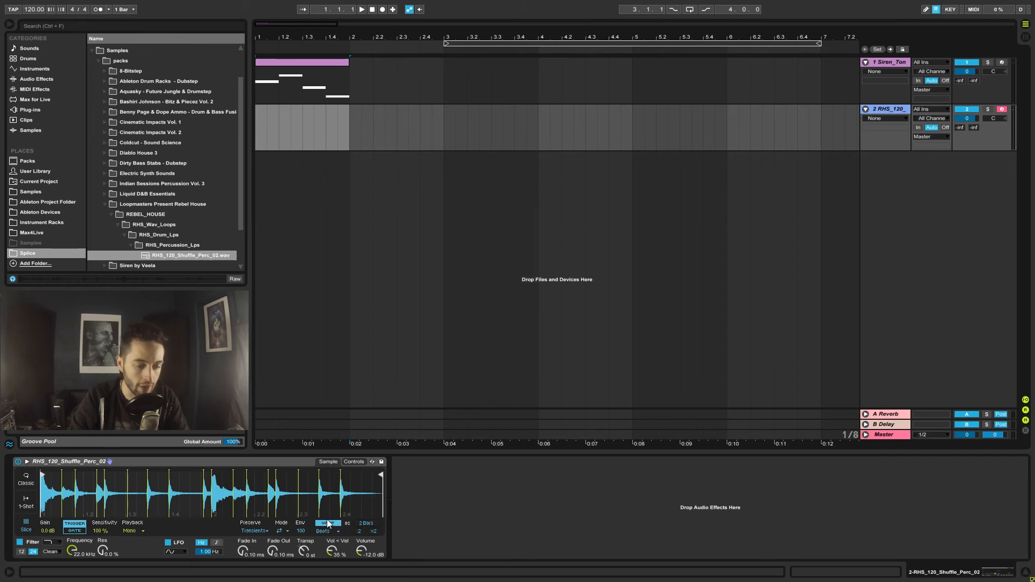
{"action": "left_click", "coordinate": [327, 524]}
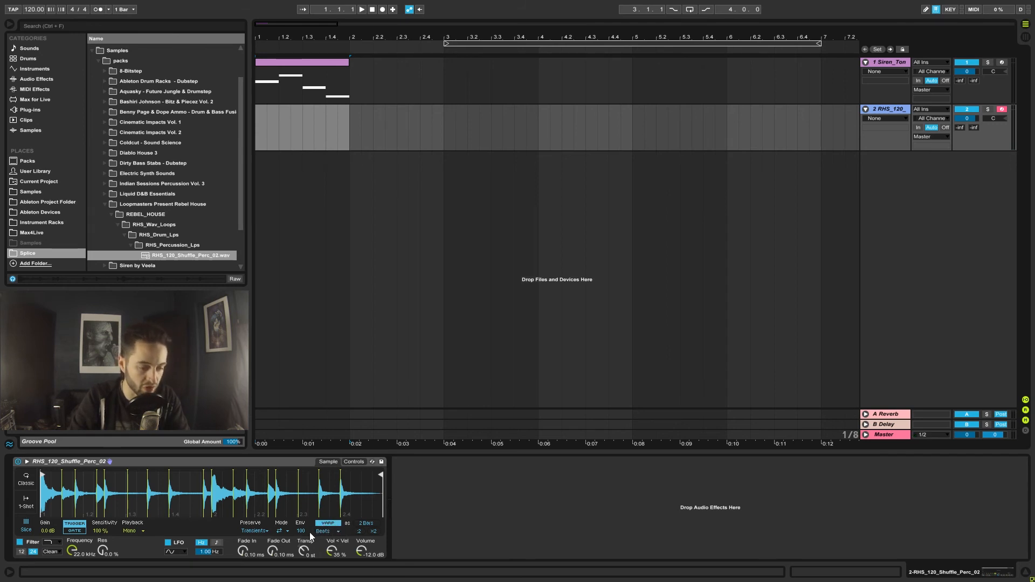
{"action": "left_click", "coordinate": [252, 530]}
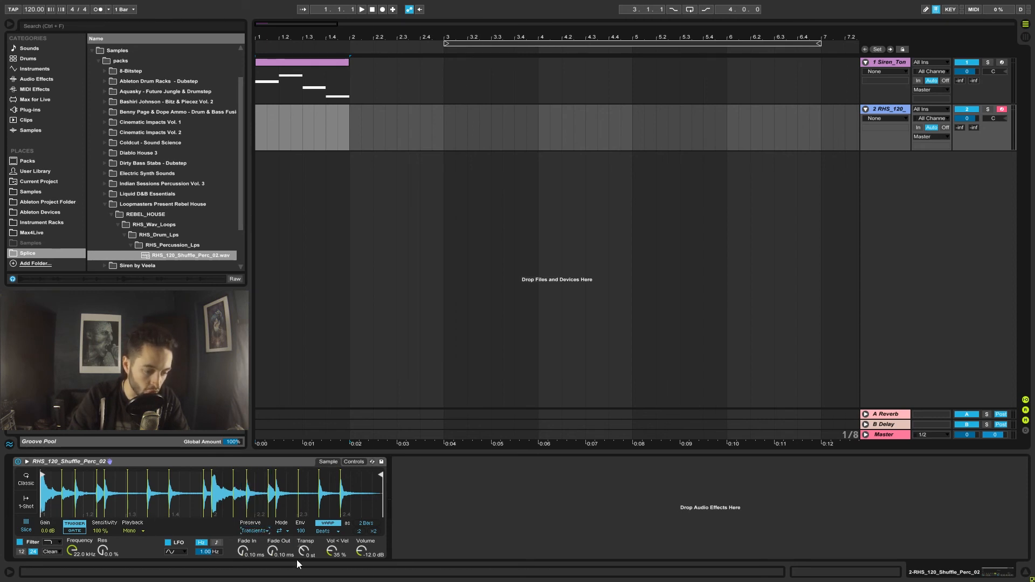
{"action": "mouse_move", "coordinate": [462, 559]}
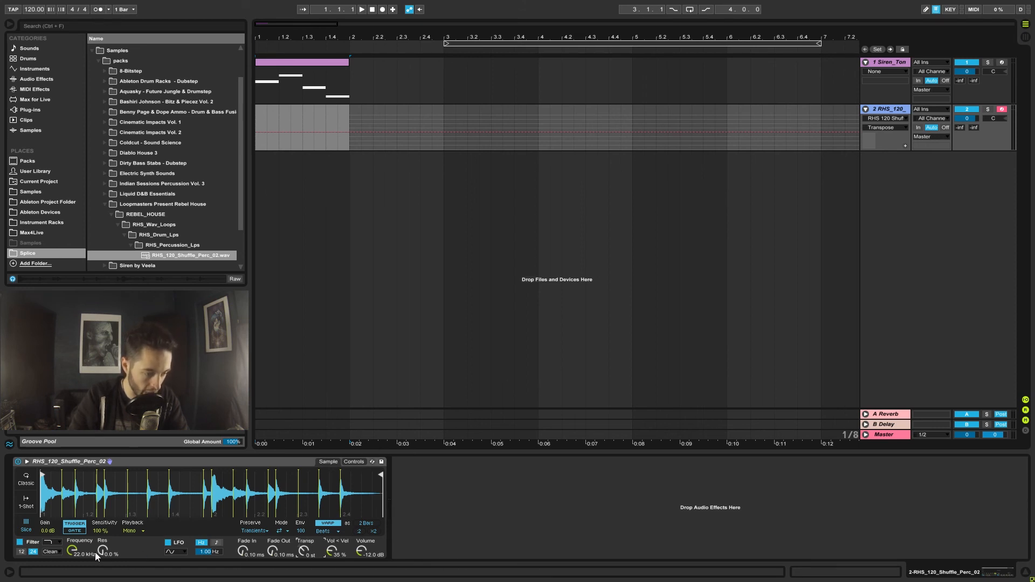
{"action": "mouse_move", "coordinate": [178, 558]}
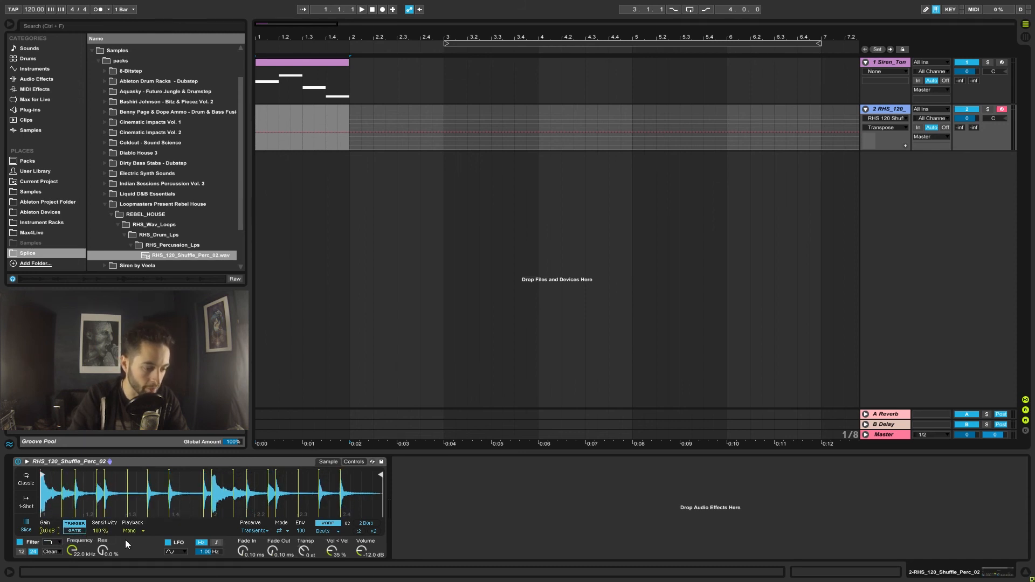
{"action": "left_click", "coordinate": [134, 529]}
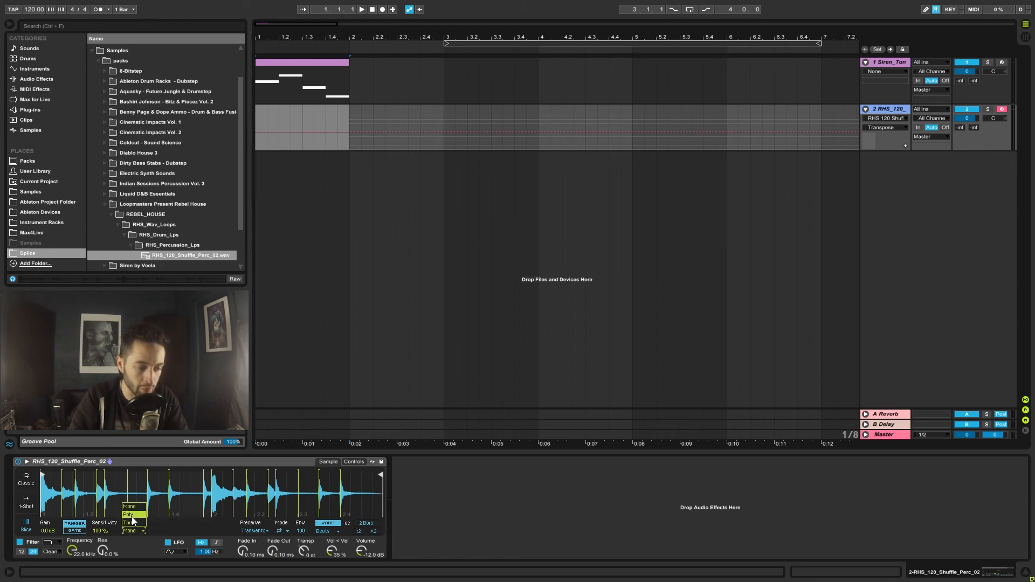
{"action": "left_click", "coordinate": [129, 513]}
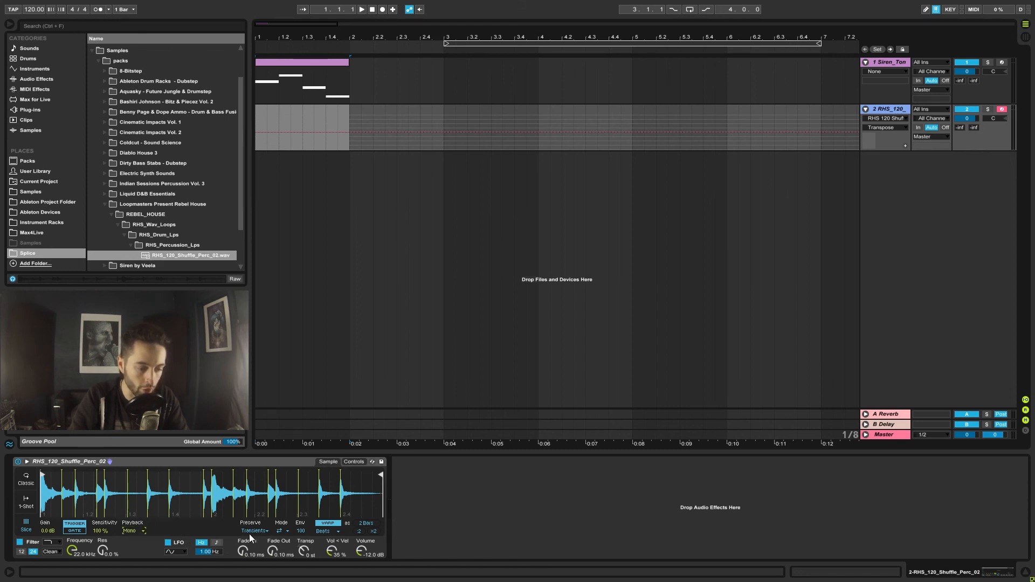